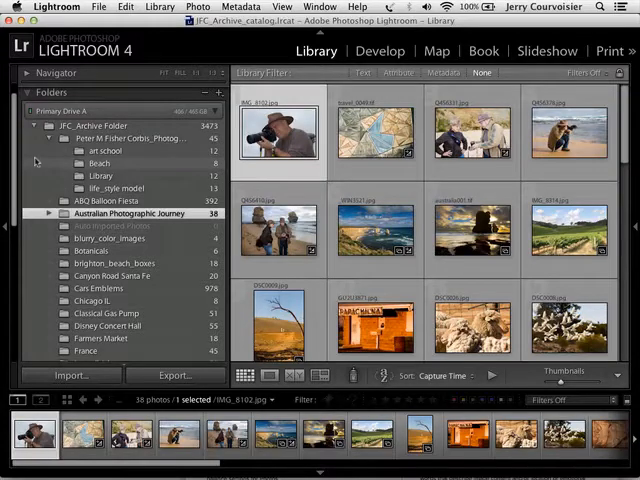
# Open the Beach folder under Peter M Fisher and select the seaside and group beach photos
pyautogui.click(130, 138)
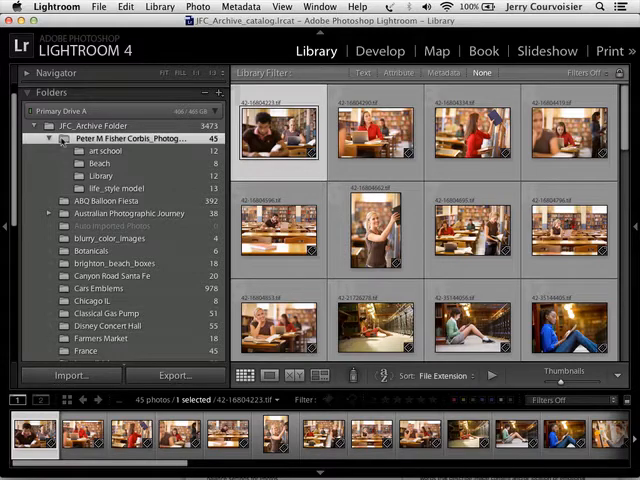
pyautogui.click(100, 163)
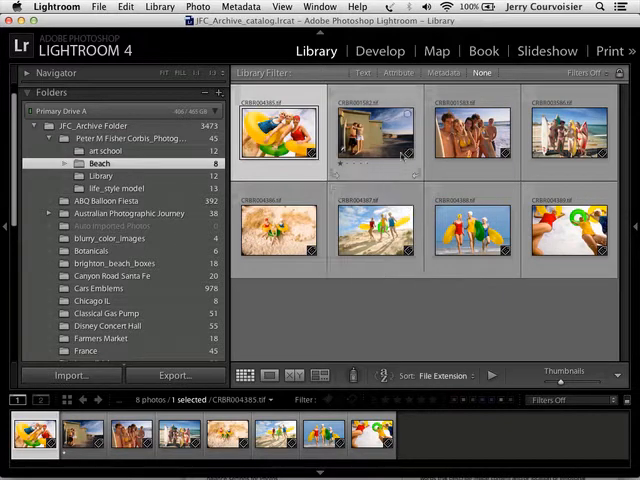
pyautogui.click(375, 130)
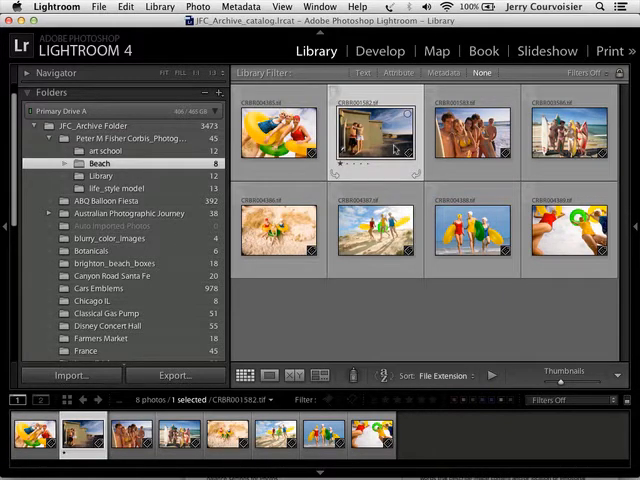
pyautogui.click(472, 130)
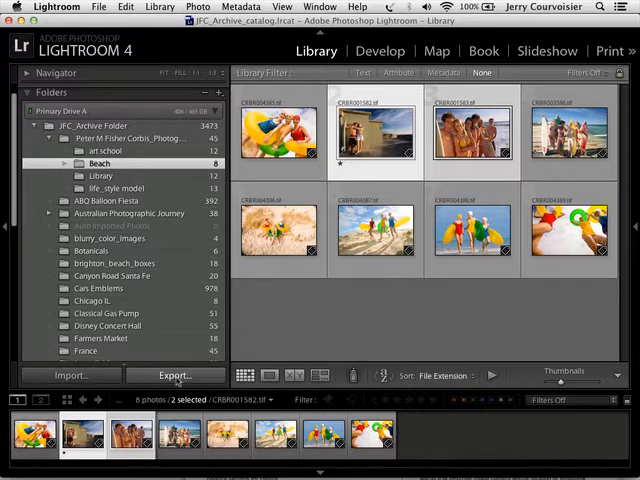
# Open the export dialog for the two photos, keeping Hard Drive as the destination
pyautogui.click(175, 375)
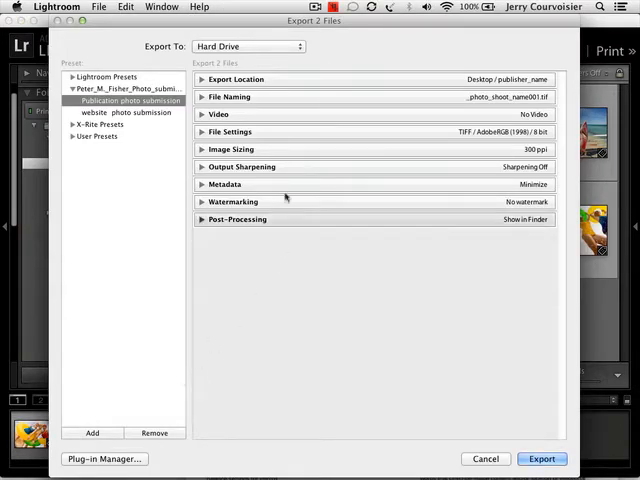
pyautogui.click(248, 46)
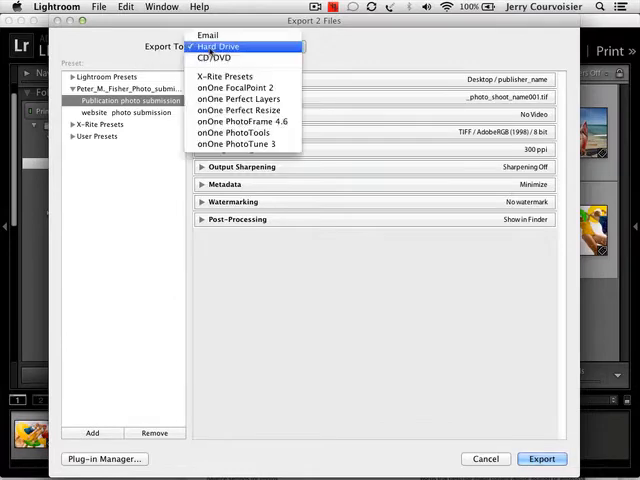
pyautogui.moveTo(214, 57)
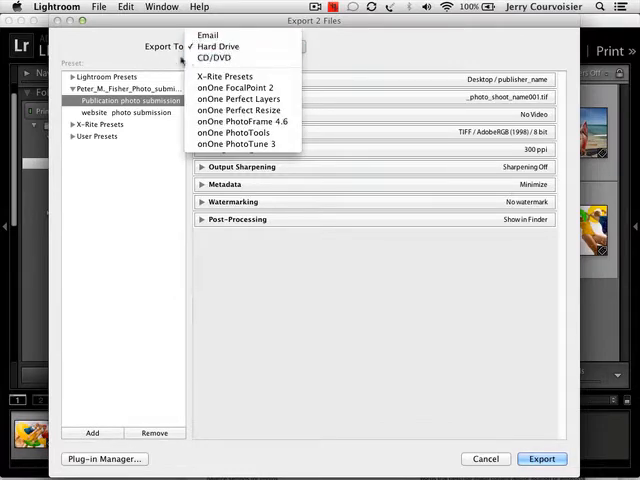
pyautogui.moveTo(217, 46)
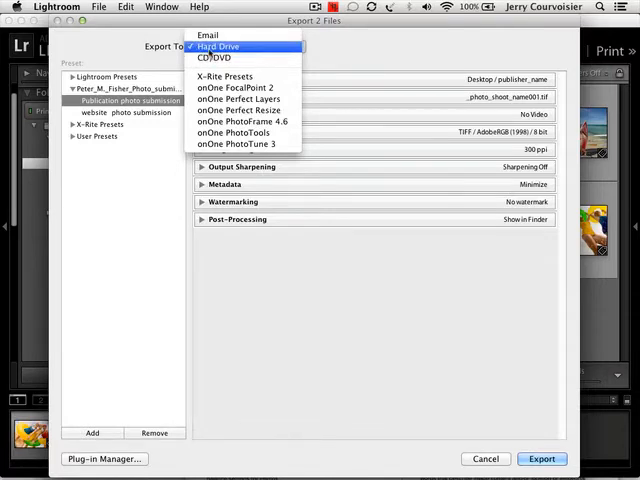
pyautogui.click(218, 46)
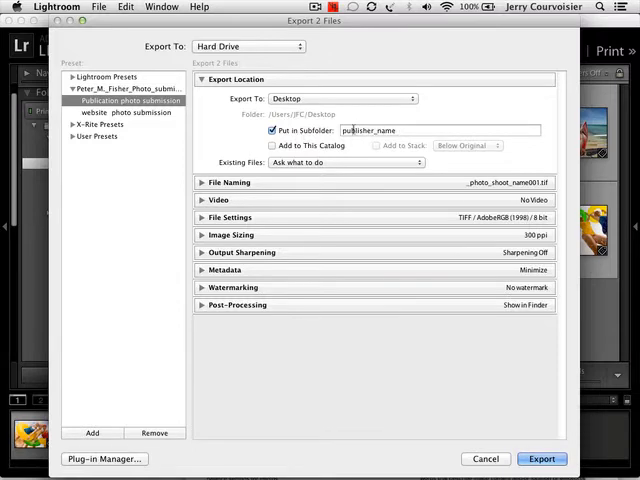
# Set file naming to the Custom Name - Original File Number template
pyautogui.click(201, 79)
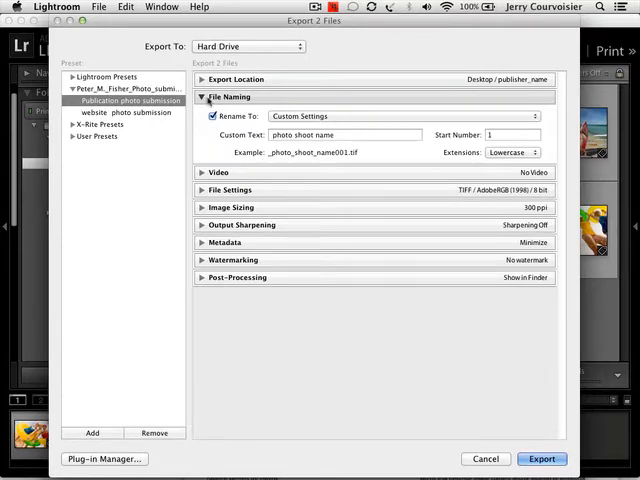
pyautogui.click(345, 134)
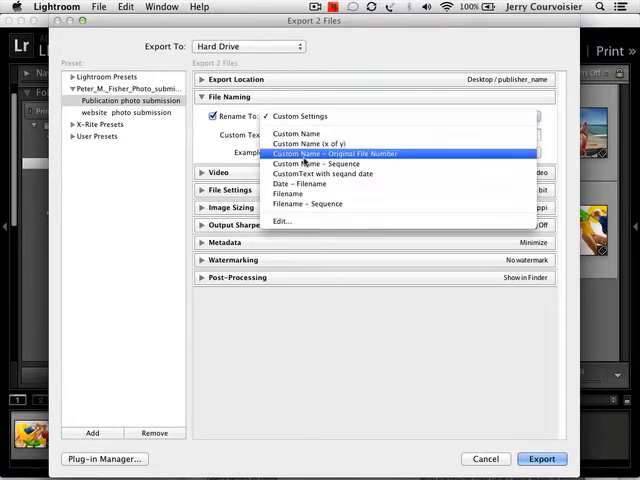
pyautogui.click(335, 153)
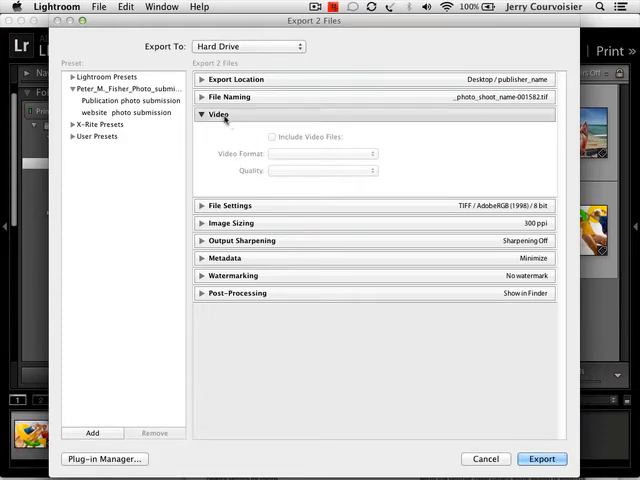
# Set the export file format to JPEG at quality 60 with sRGB colour space
pyautogui.click(219, 114)
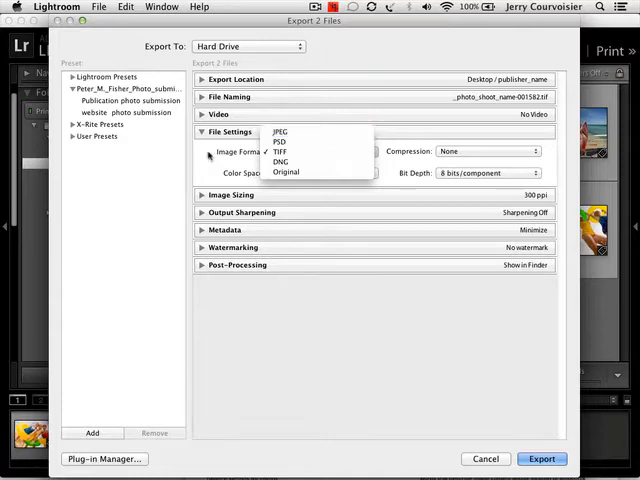
pyautogui.click(280, 152)
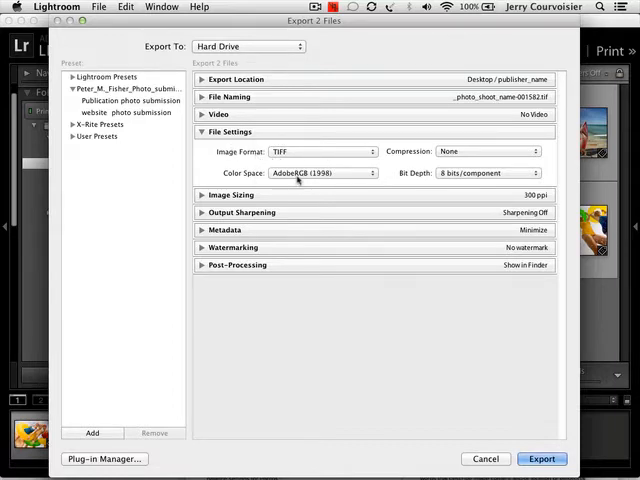
pyautogui.click(322, 173)
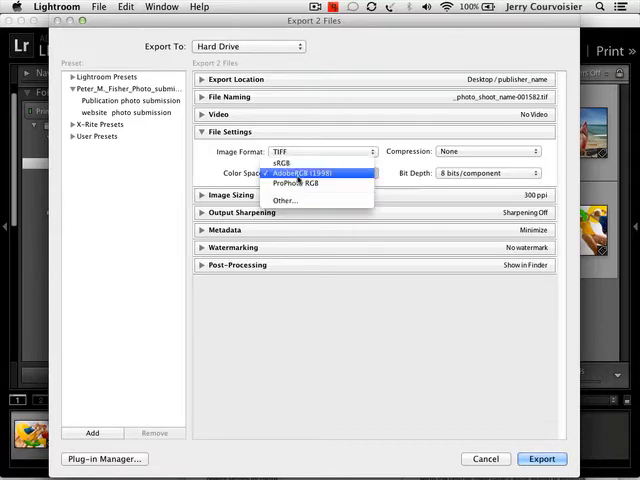
pyautogui.click(310, 172)
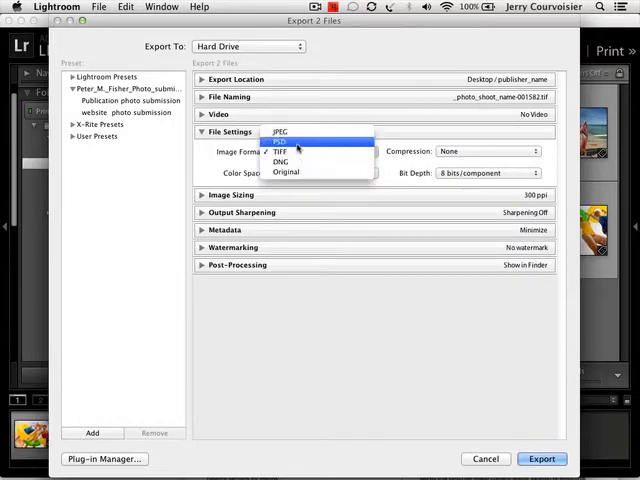
pyautogui.click(282, 131)
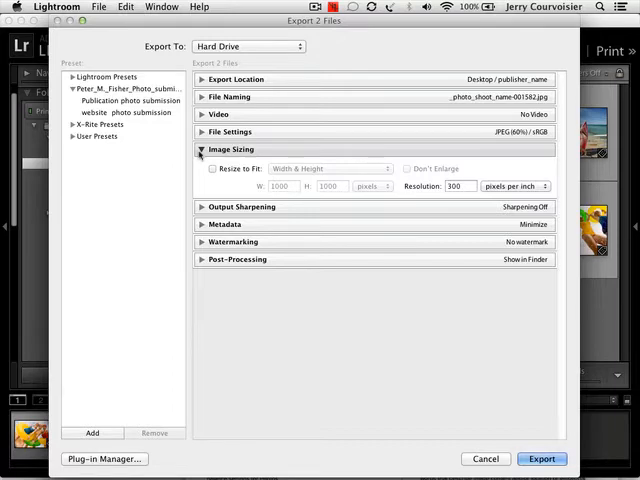
pyautogui.click(212, 168)
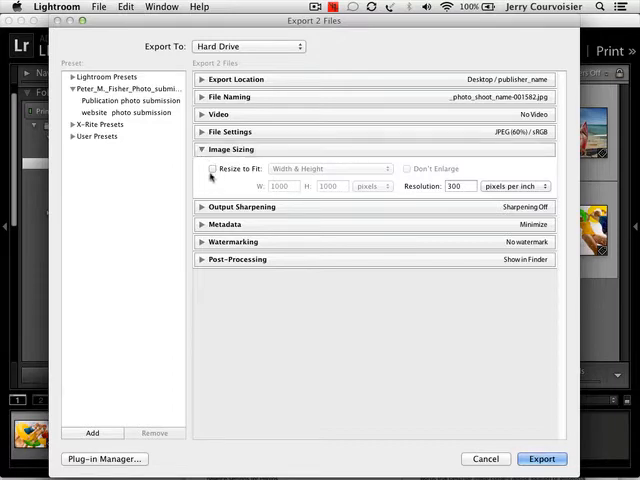
pyautogui.click(368, 186)
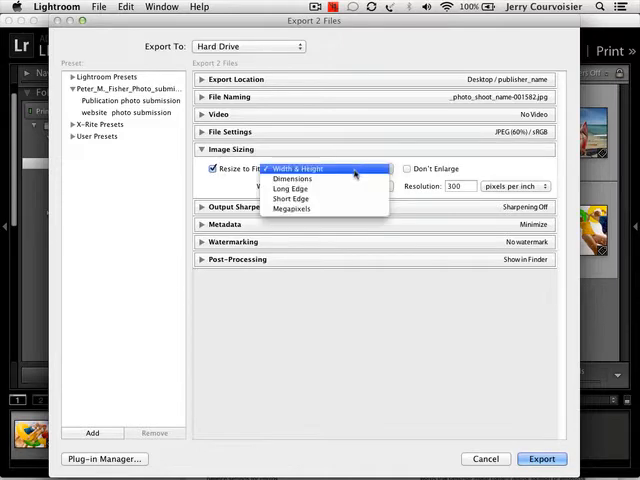
pyautogui.click(292, 188)
pyautogui.write('7')
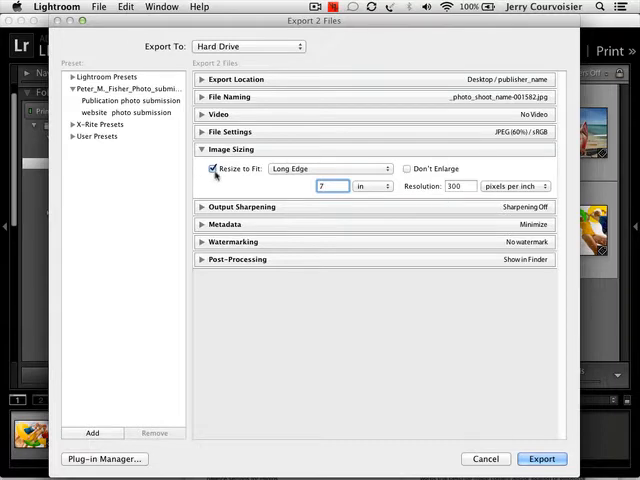
pyautogui.click(212, 168)
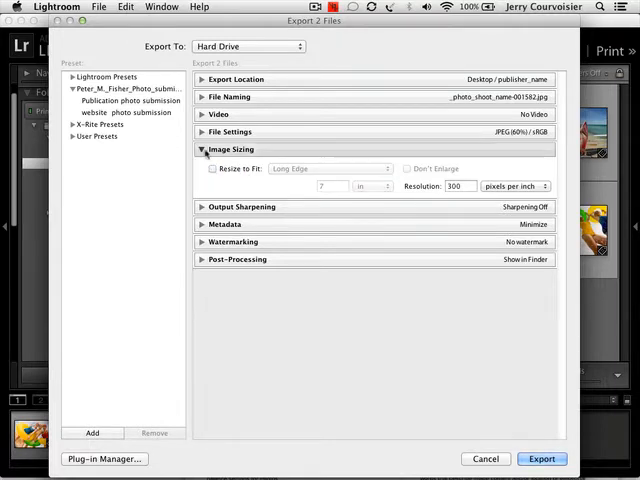
pyautogui.click(202, 149)
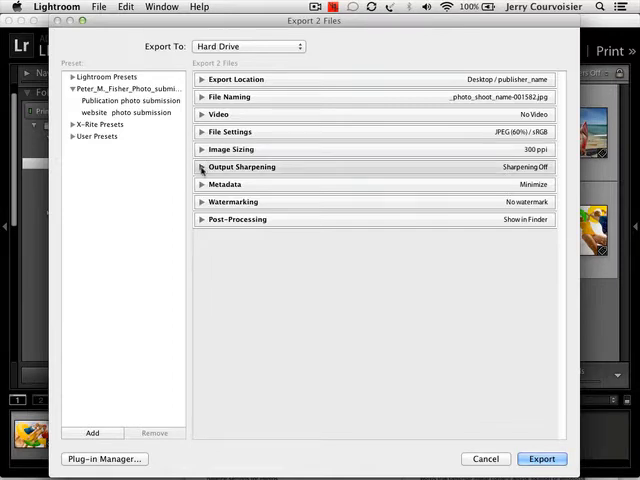
# Try the Standard sharpening amount, then switch output sharpening off and collapse the panel
pyautogui.click(202, 166)
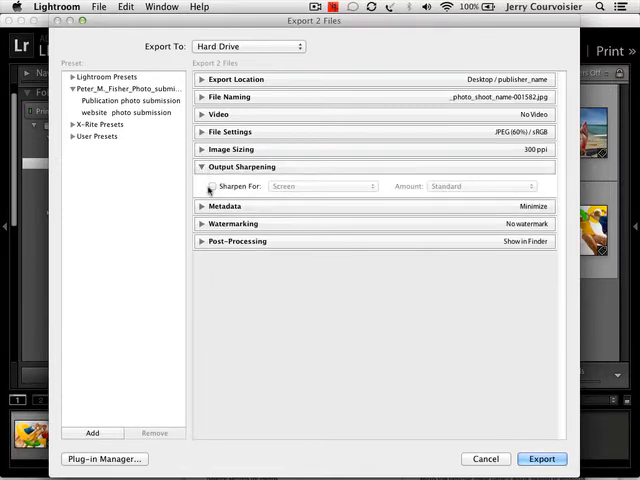
pyautogui.click(212, 186)
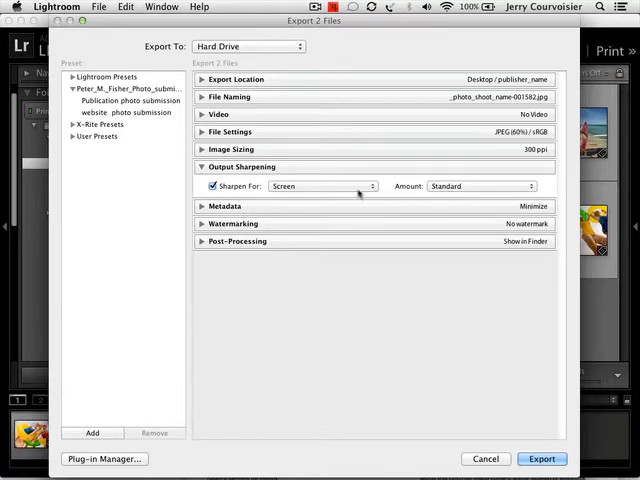
pyautogui.click(480, 186)
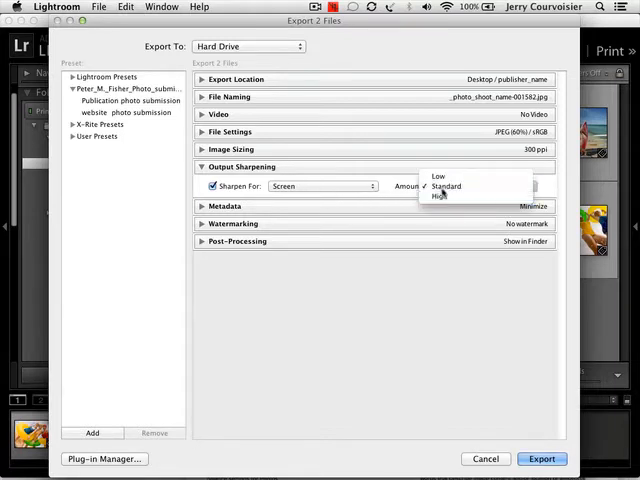
pyautogui.click(444, 185)
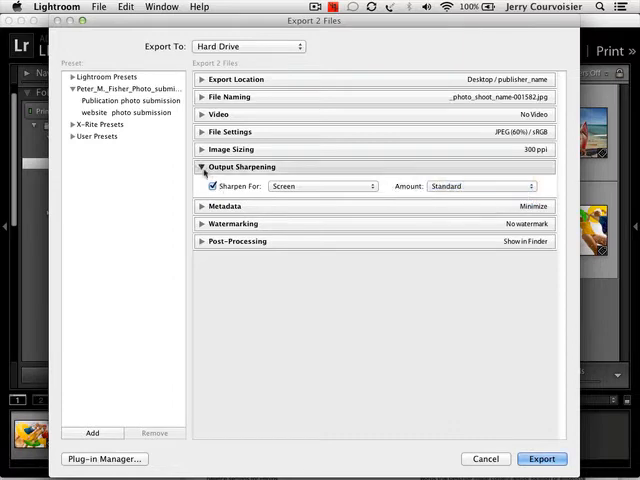
pyautogui.click(322, 186)
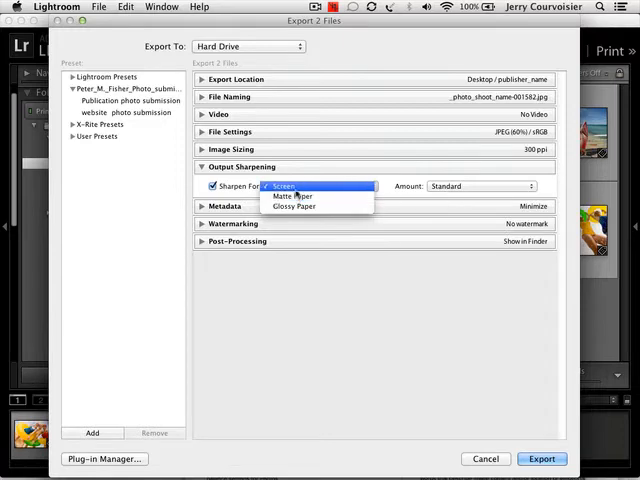
pyautogui.click(283, 186)
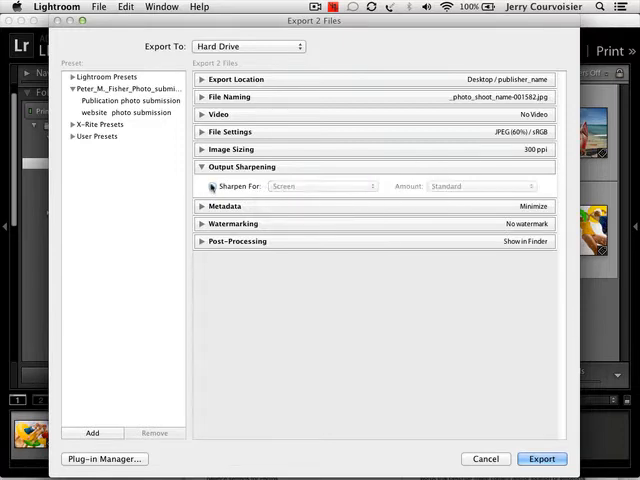
pyautogui.click(202, 166)
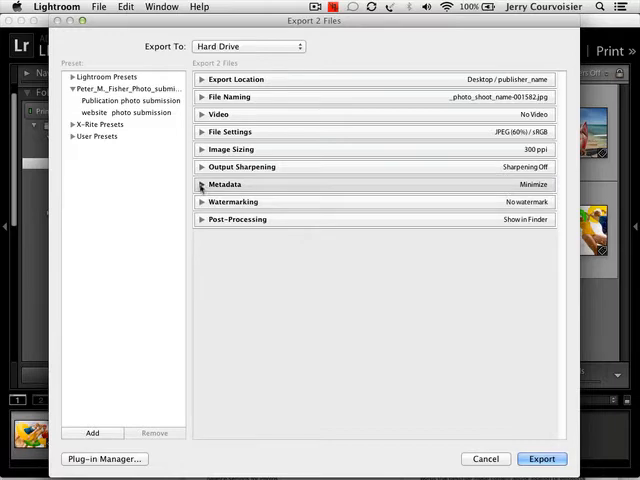
pyautogui.click(202, 184)
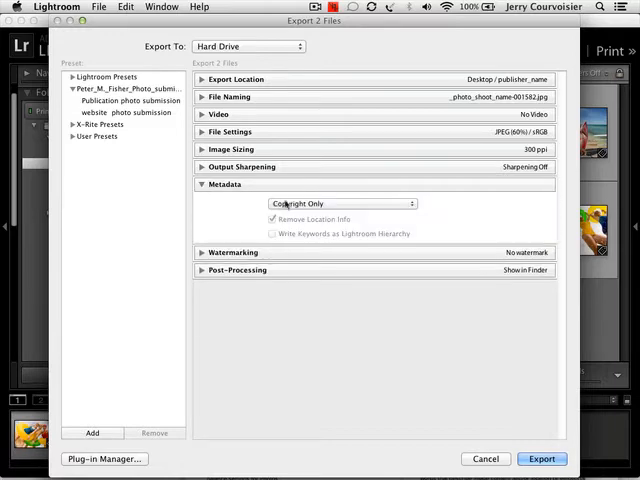
pyautogui.click(342, 203)
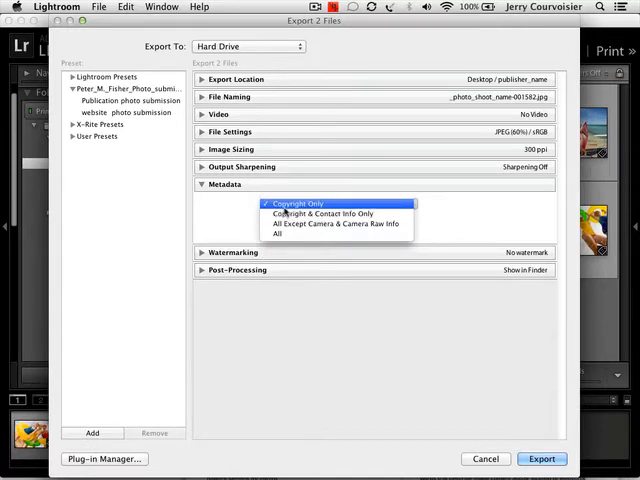
pyautogui.moveTo(280, 234)
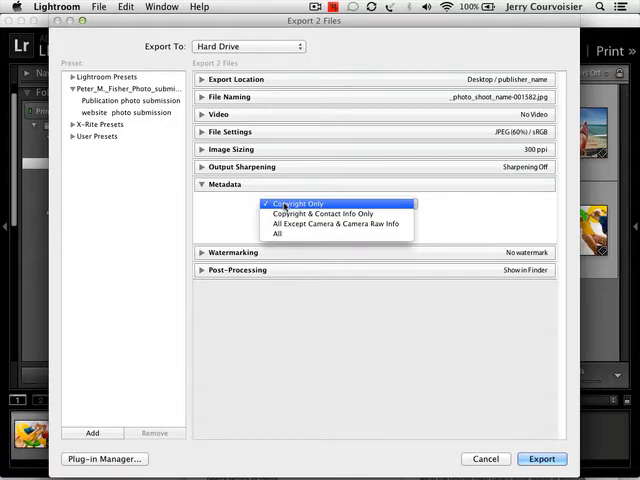
pyautogui.click(297, 203)
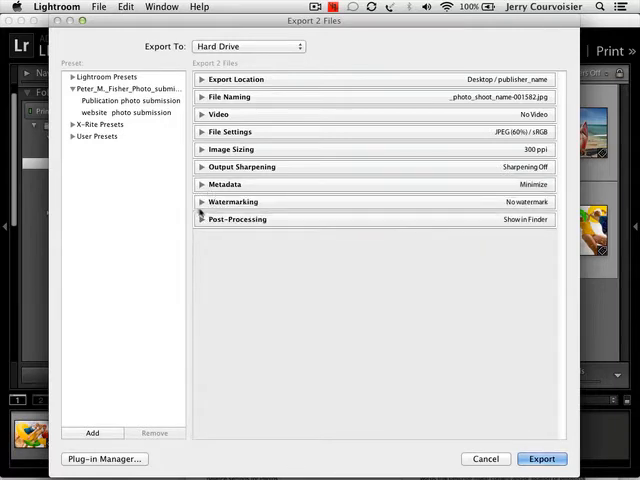
# Turn on watermarking and try anchor positions in the Watermark Editor, cancelling without saving
pyautogui.click(203, 201)
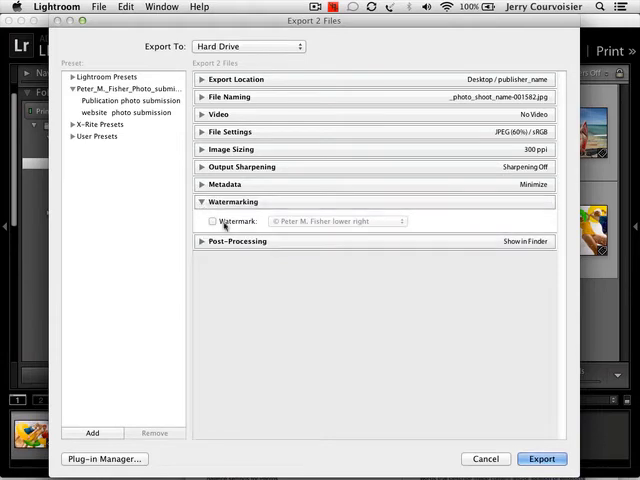
pyautogui.click(212, 221)
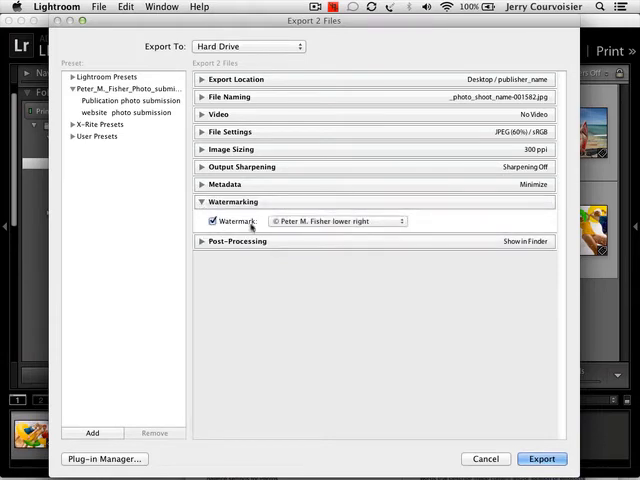
pyautogui.click(337, 221)
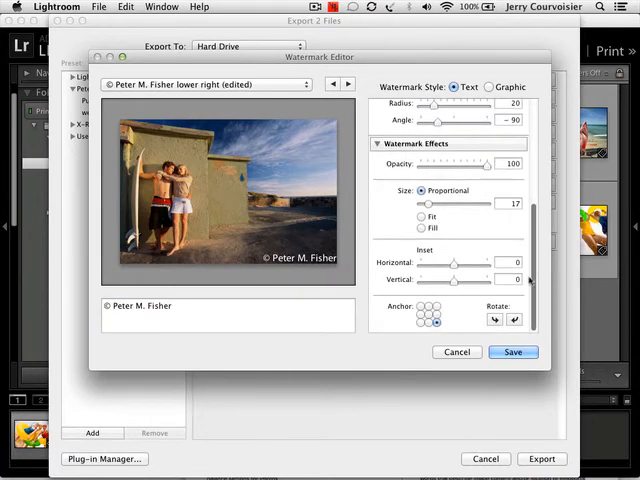
pyautogui.click(421, 307)
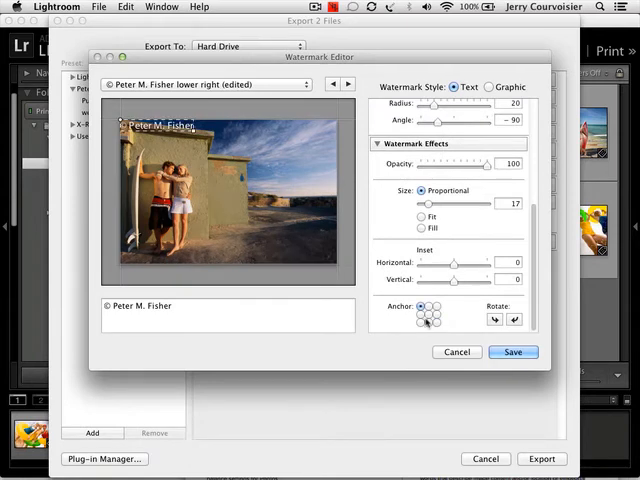
pyautogui.click(435, 323)
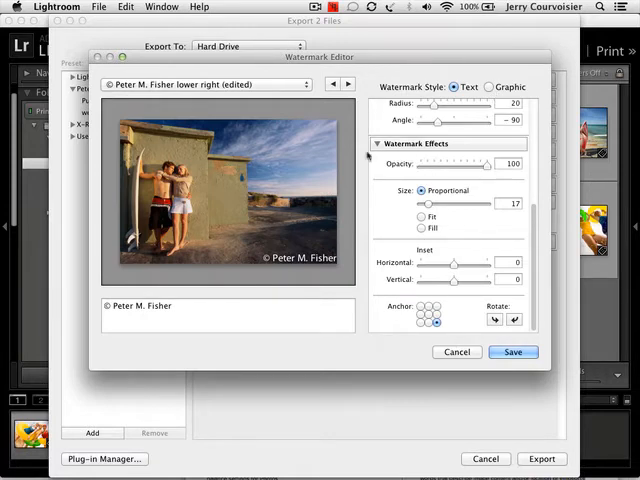
pyautogui.click(205, 84)
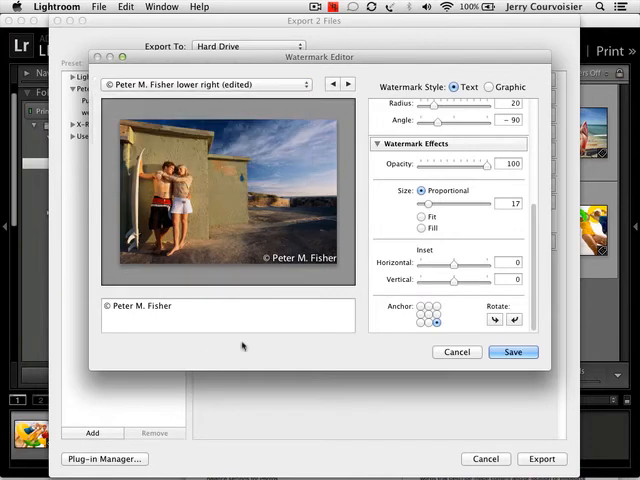
pyautogui.click(512, 351)
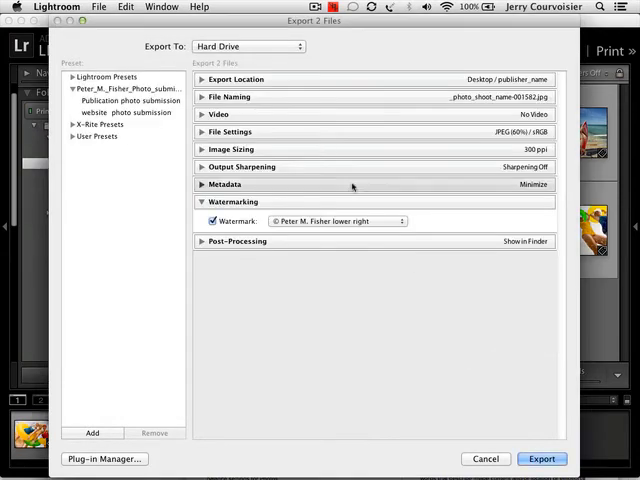
# Choose the lower right copyright watermark, then uncheck Watermark and collapse the panel
pyautogui.click(335, 221)
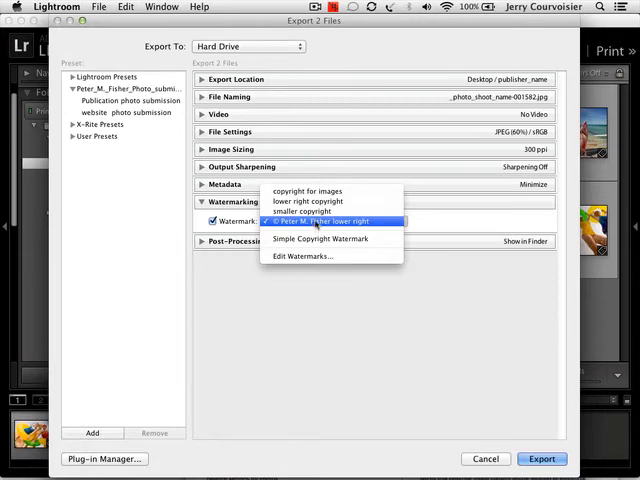
pyautogui.click(310, 200)
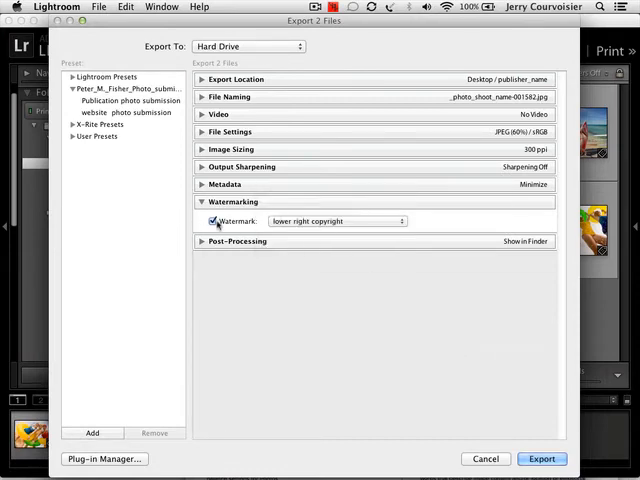
pyautogui.click(212, 221)
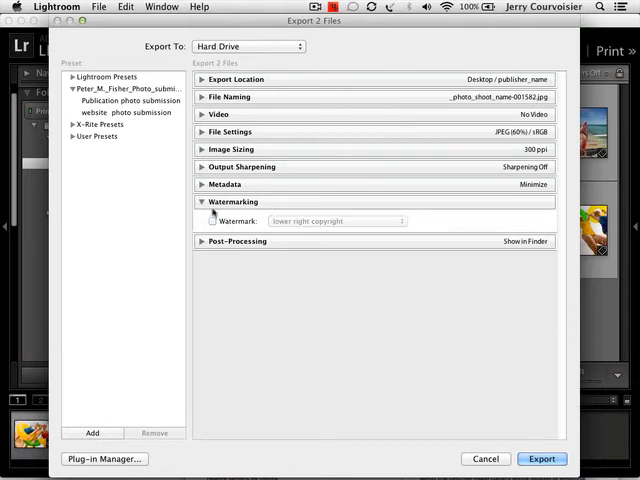
pyautogui.click(201, 202)
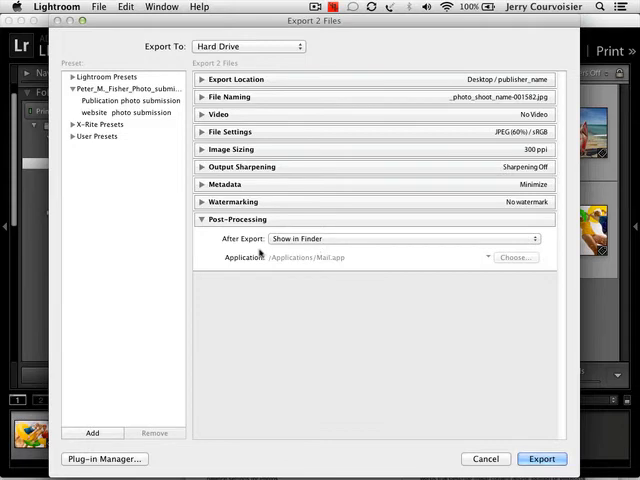
pyautogui.click(405, 238)
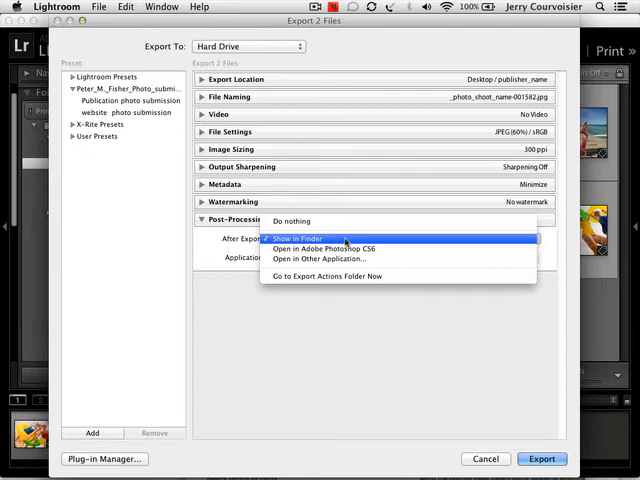
pyautogui.click(298, 238)
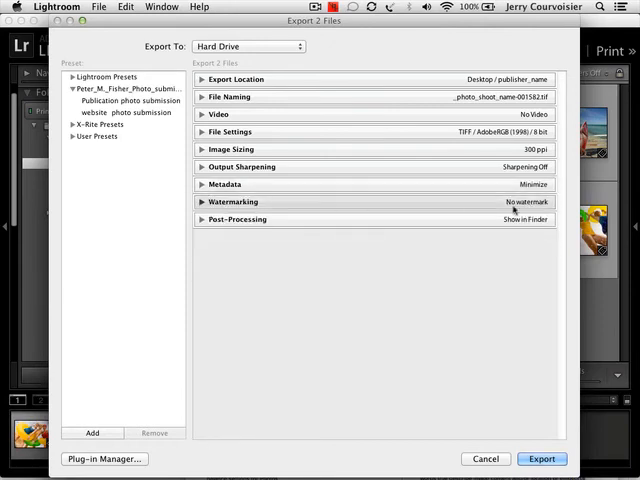
pyautogui.moveTo(512, 222)
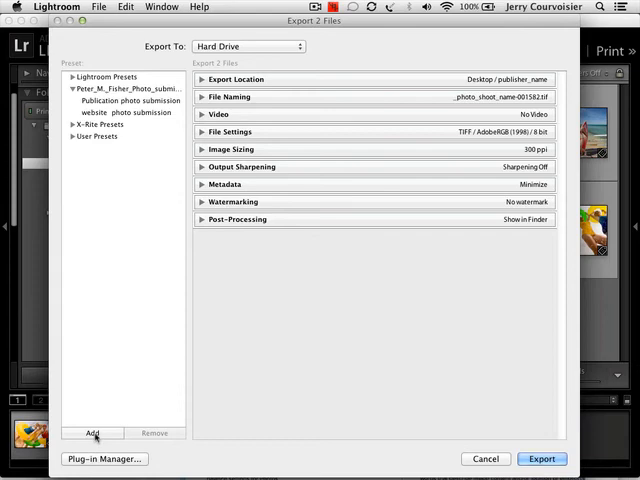
# Add a new export preset named 'Publication photo submission'
pyautogui.click(92, 433)
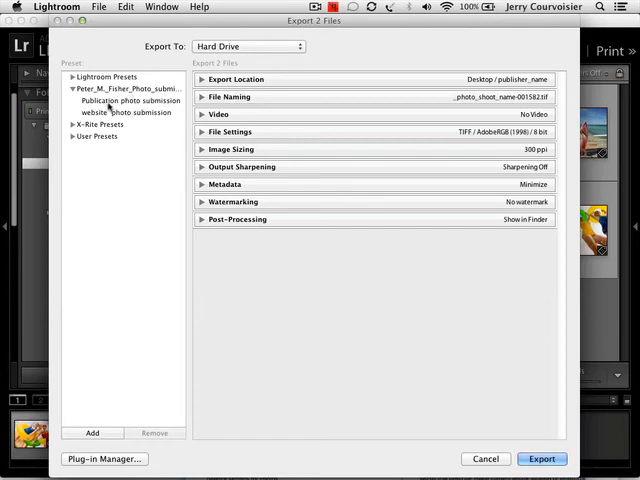
# Load the Publication photo submission preset, export both photos, and preview the second TIFF in Finder
pyautogui.click(132, 101)
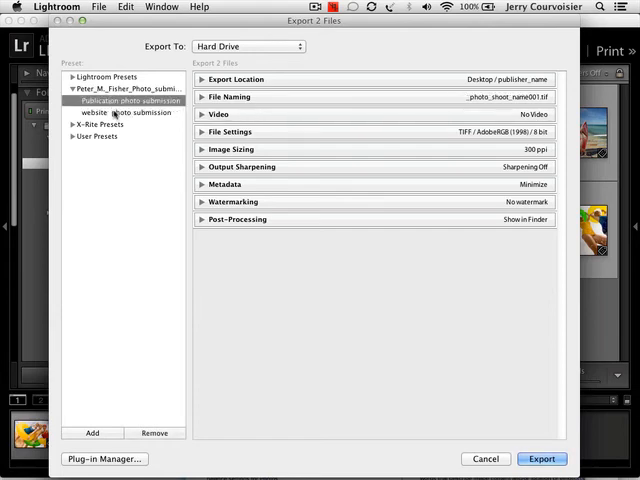
pyautogui.click(120, 112)
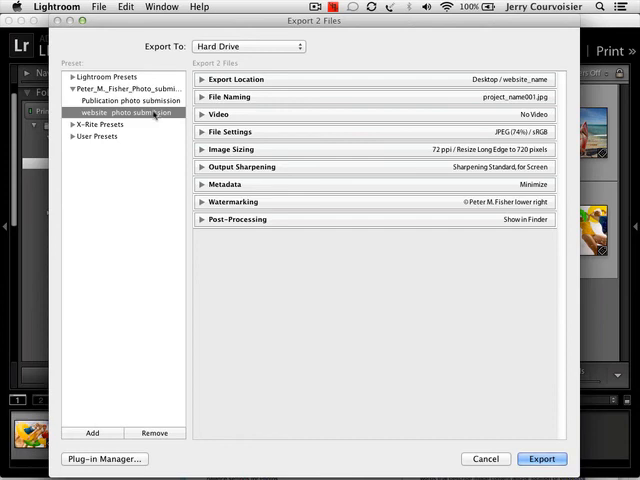
pyautogui.click(124, 101)
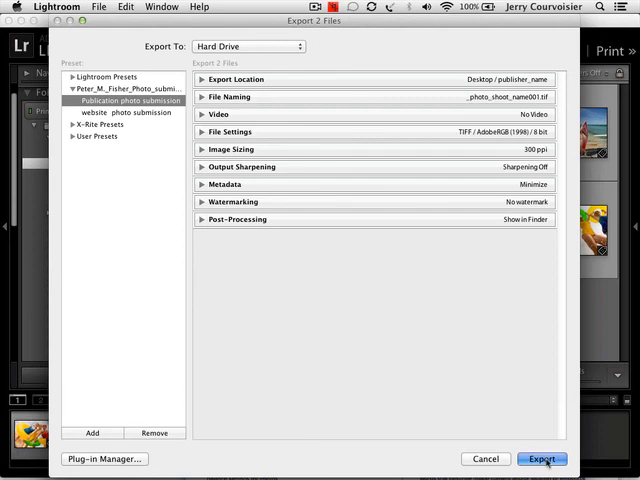
pyautogui.click(541, 459)
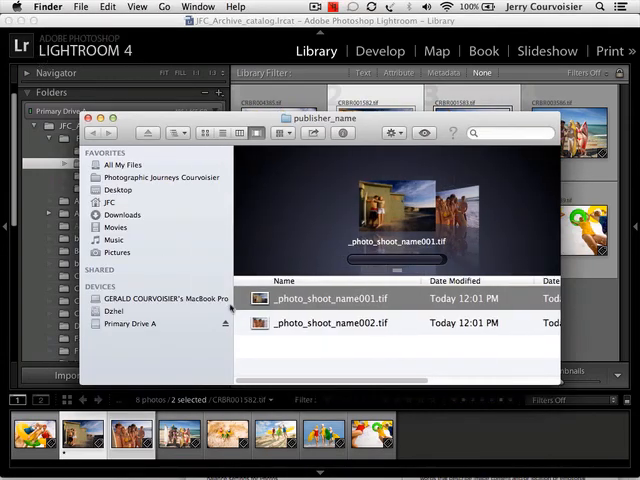
pyautogui.click(340, 322)
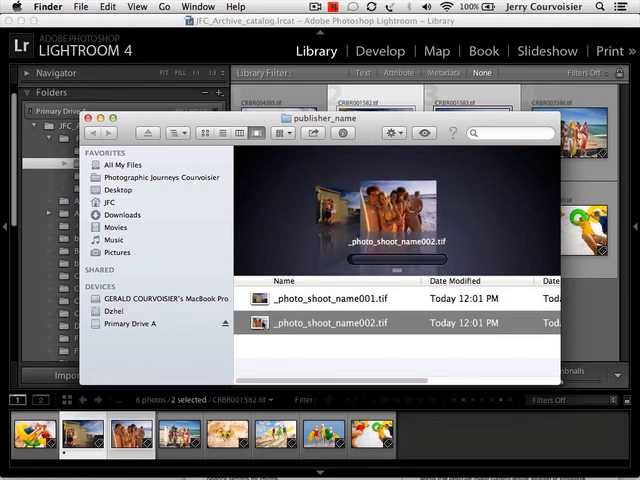